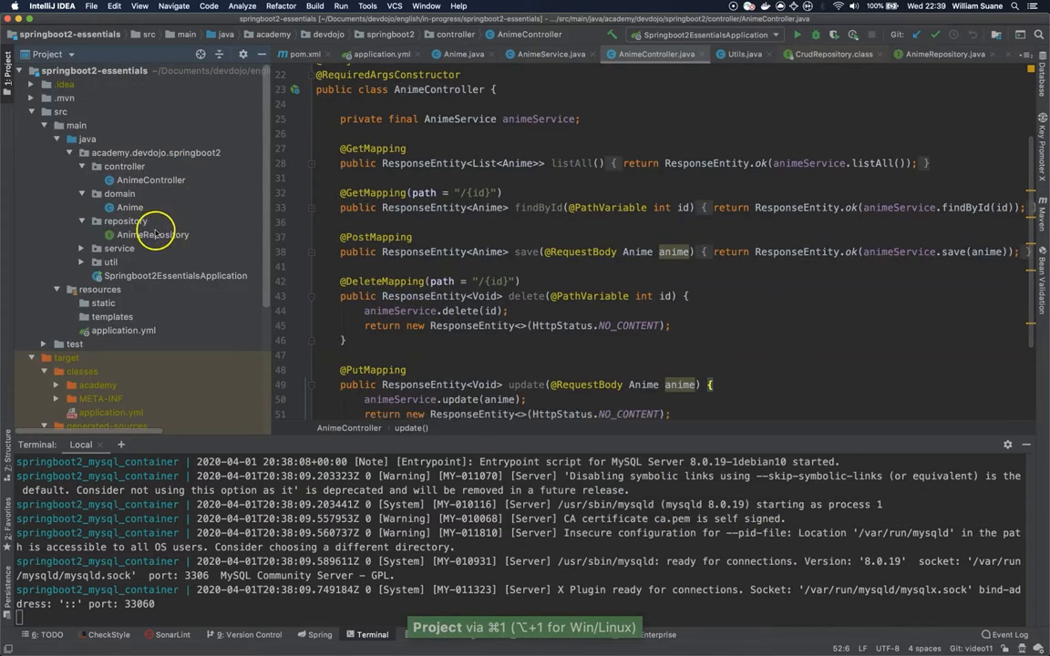
# - Review findByName(String name) in AnimeRepository, then open AnimeService.java
pyautogui.click(152, 234)
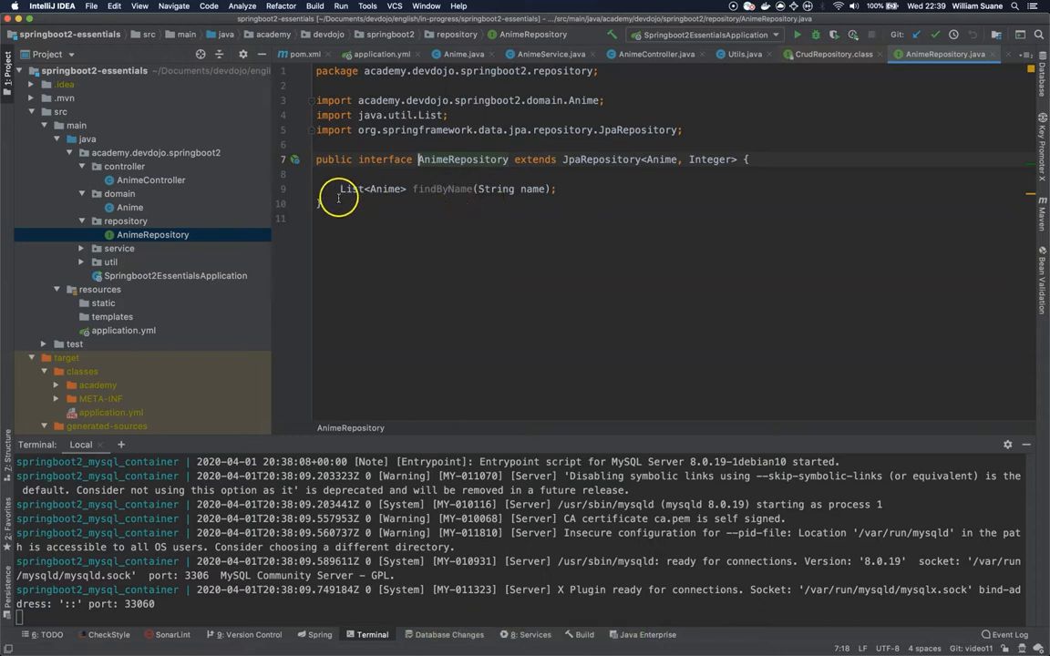
pyautogui.click(119, 248)
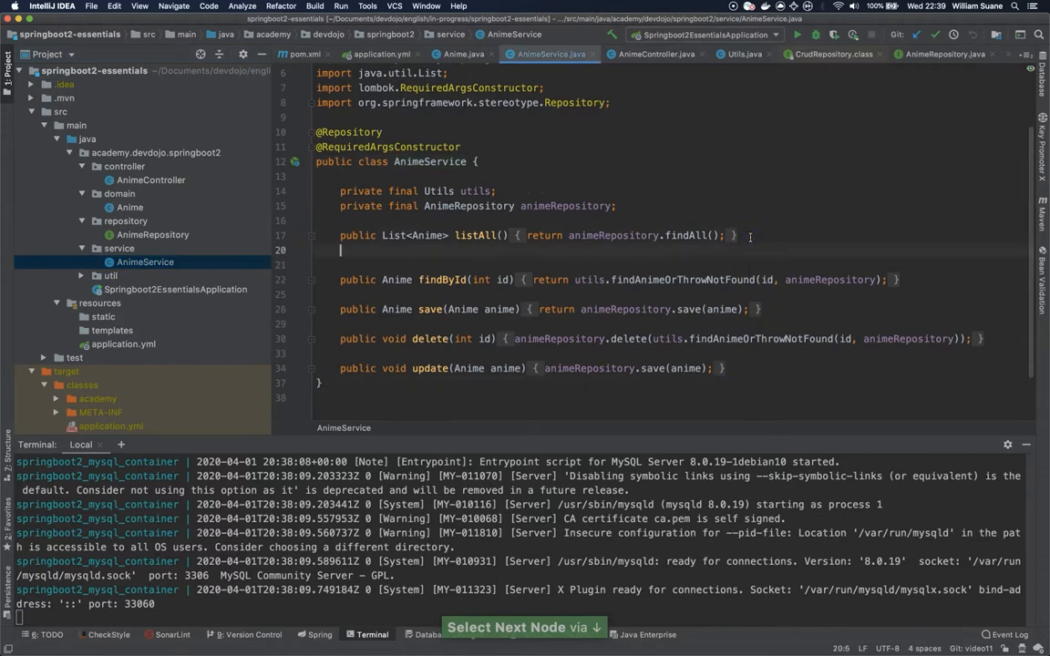
# - Add public List<Anime> findByName(String name) returning animeRepository.findByName(name), then open AnimeController
pyautogui.write('public')
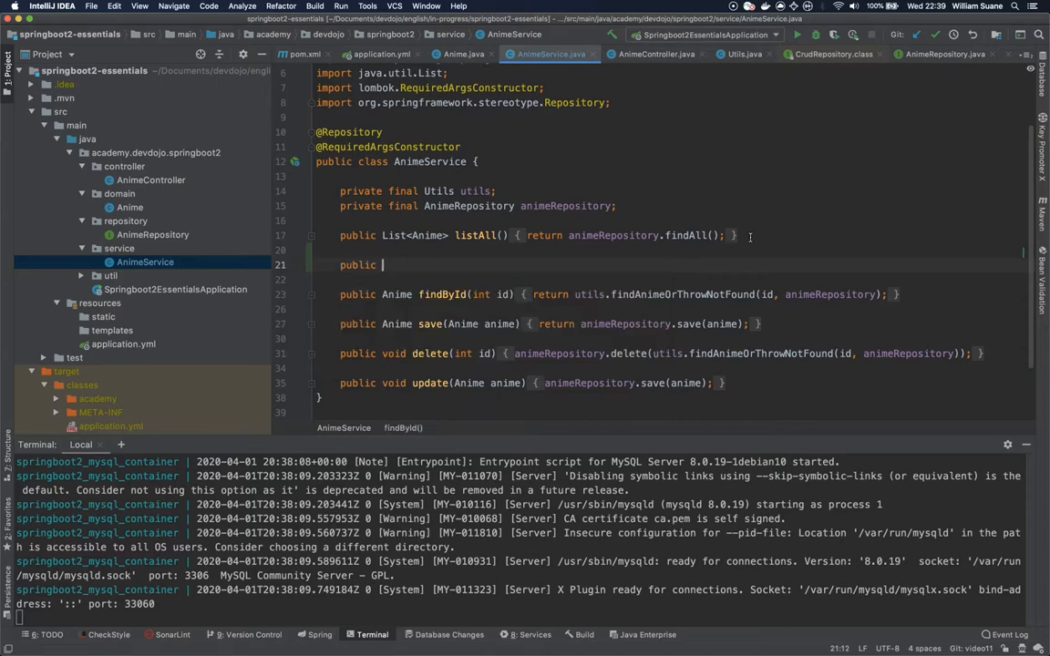
pyautogui.write('List<Anime>')
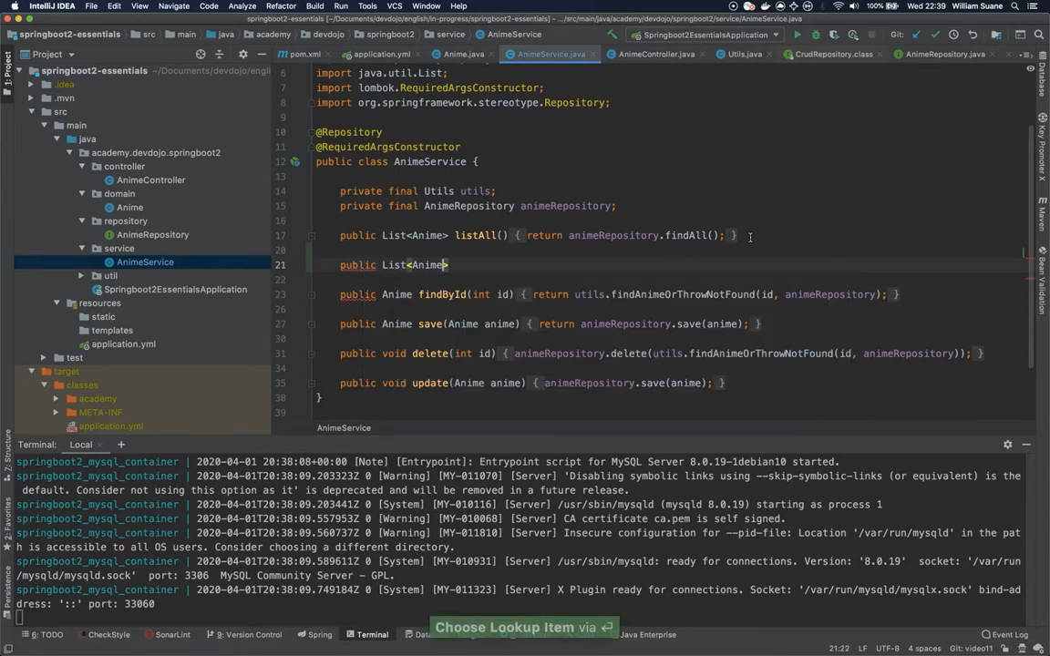
pyautogui.write('find')
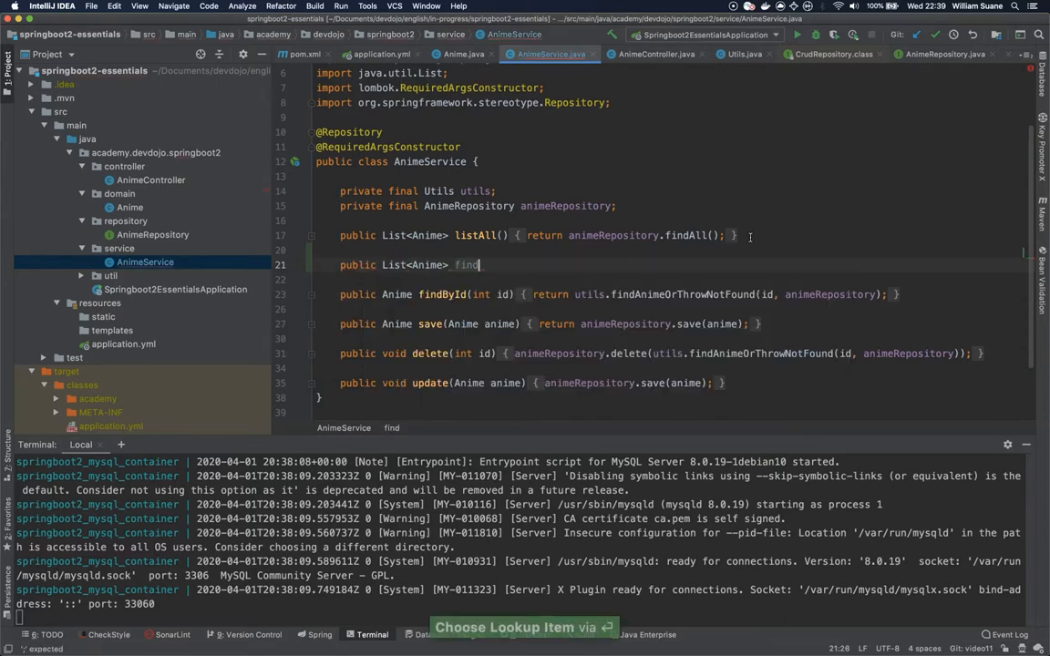
pyautogui.write('ByName')
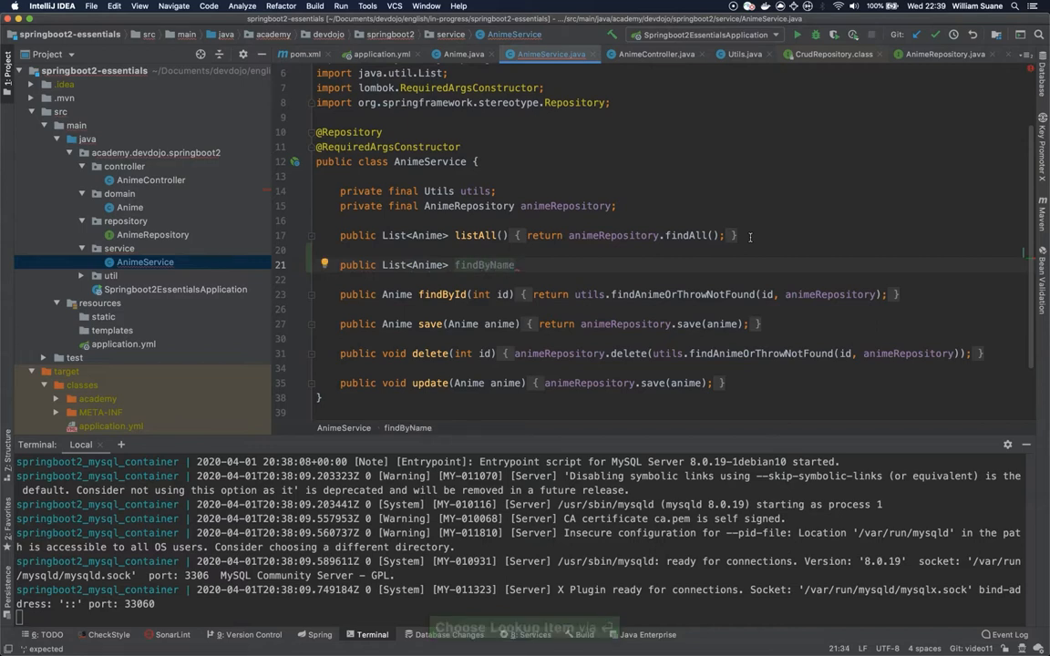
pyautogui.write('(S')
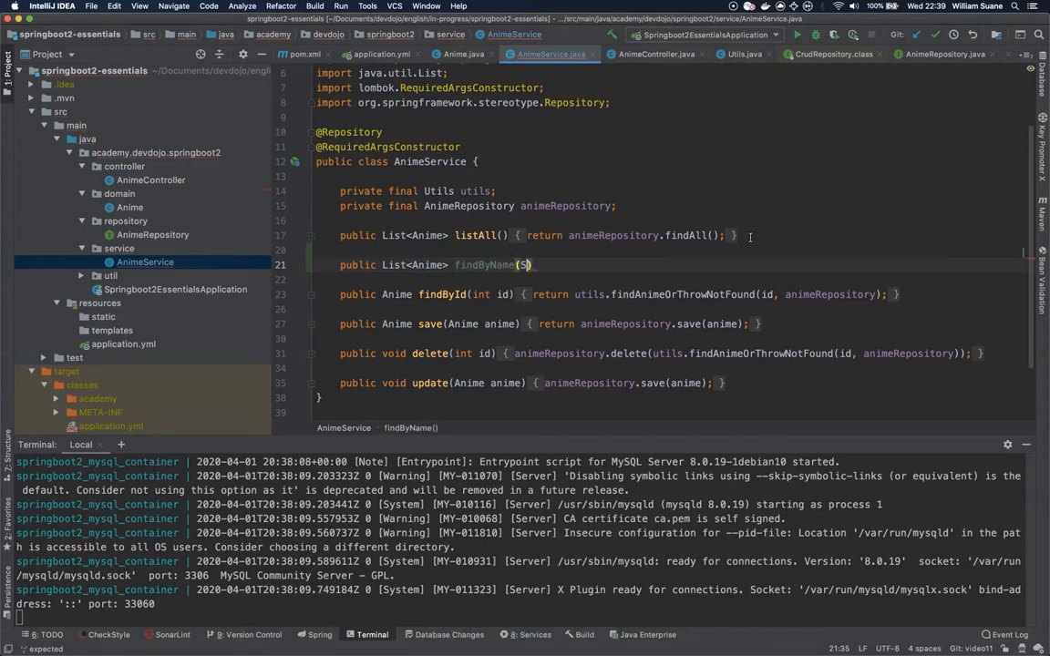
pyautogui.write('tring anem')
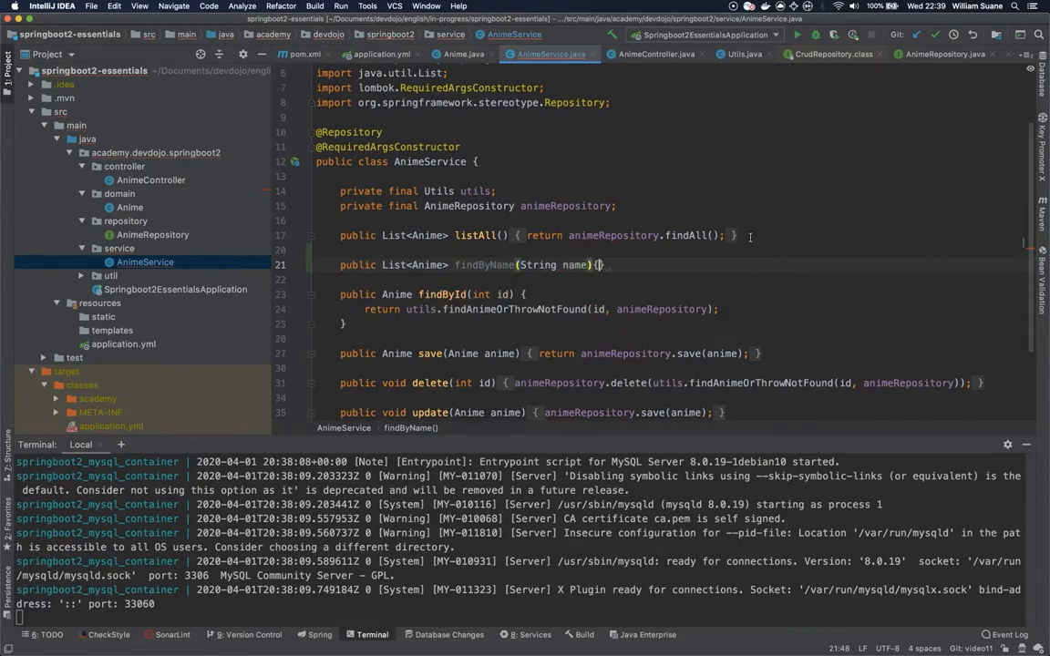
pyautogui.write('return animeRepository.findByName(name);')
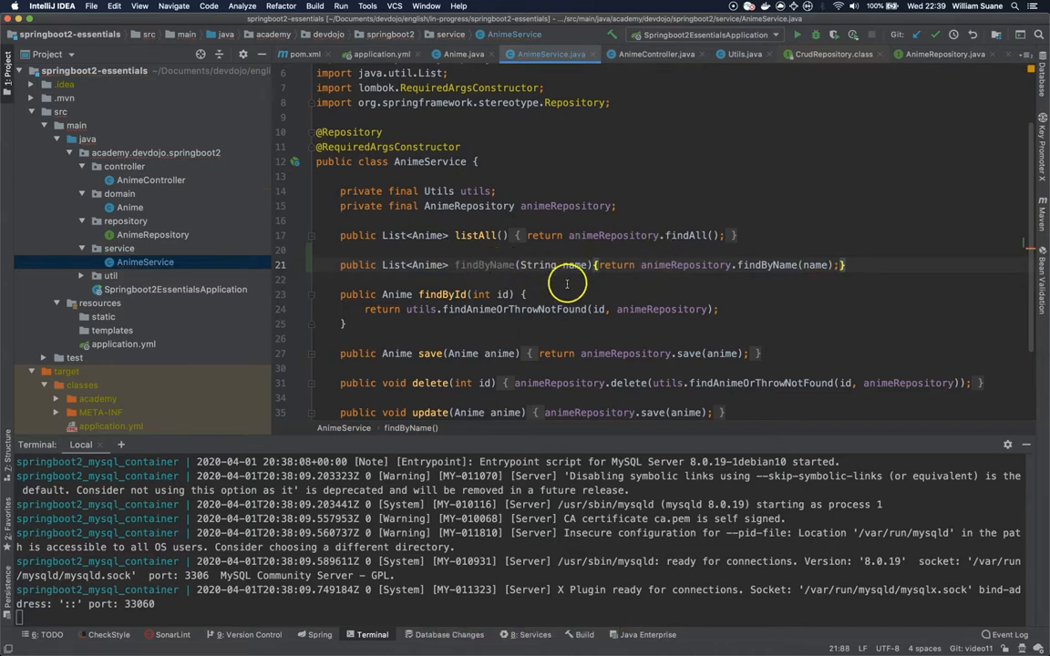
pyautogui.click(152, 179)
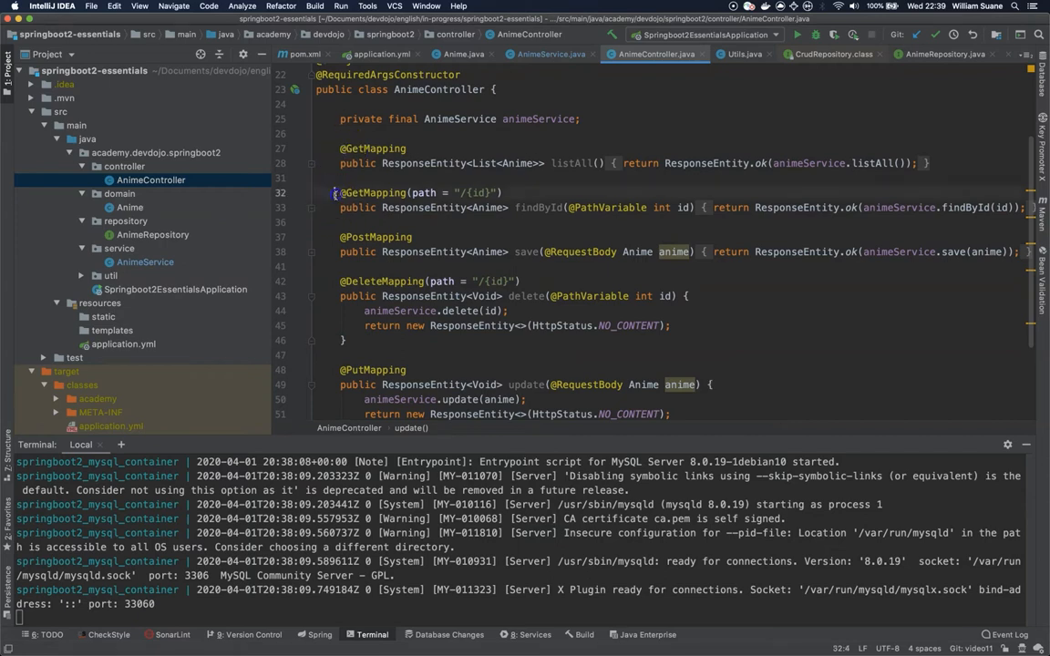
# - Duplicate the findById endpoint as findByName with GetMapping path "/{name}"
pyautogui.moveTo(340, 192); pyautogui.dragTo(501, 207)
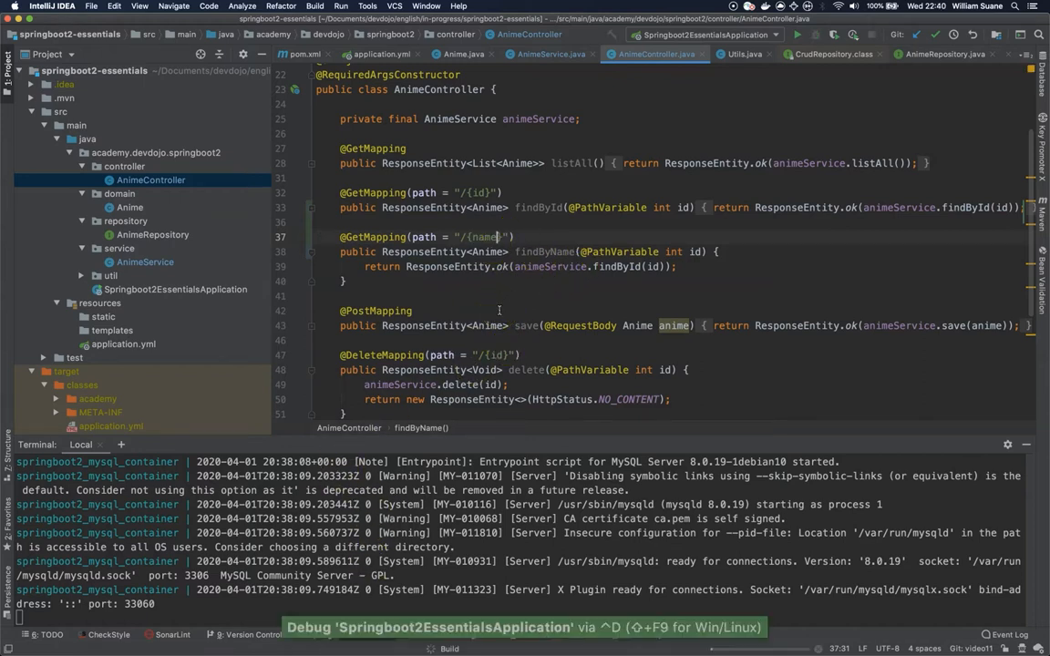
# - Launch the app in debug mode and select the 'Public Key Retrieval is not allowed' error
pyautogui.click(796, 35)
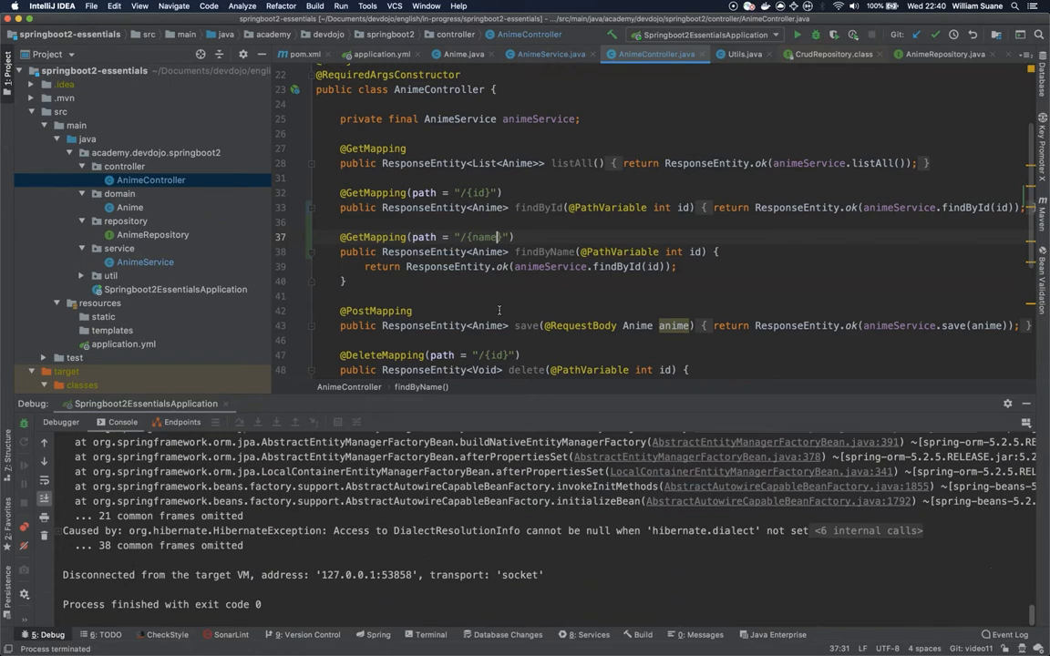
pyautogui.moveTo(406, 548)
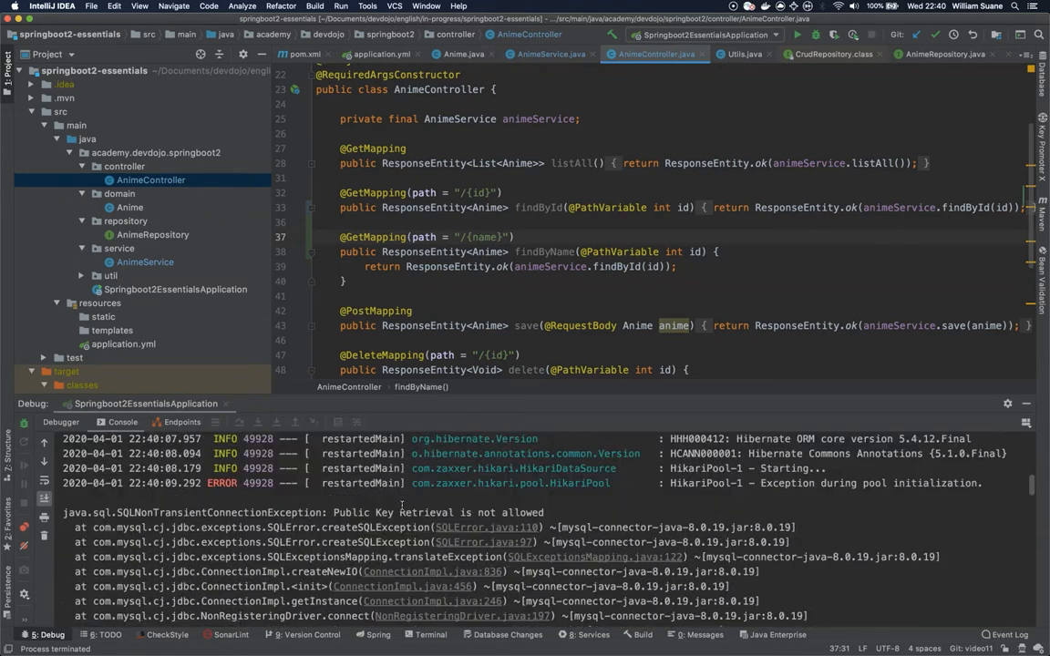
pyautogui.moveTo(335, 512); pyautogui.dragTo(545, 512)
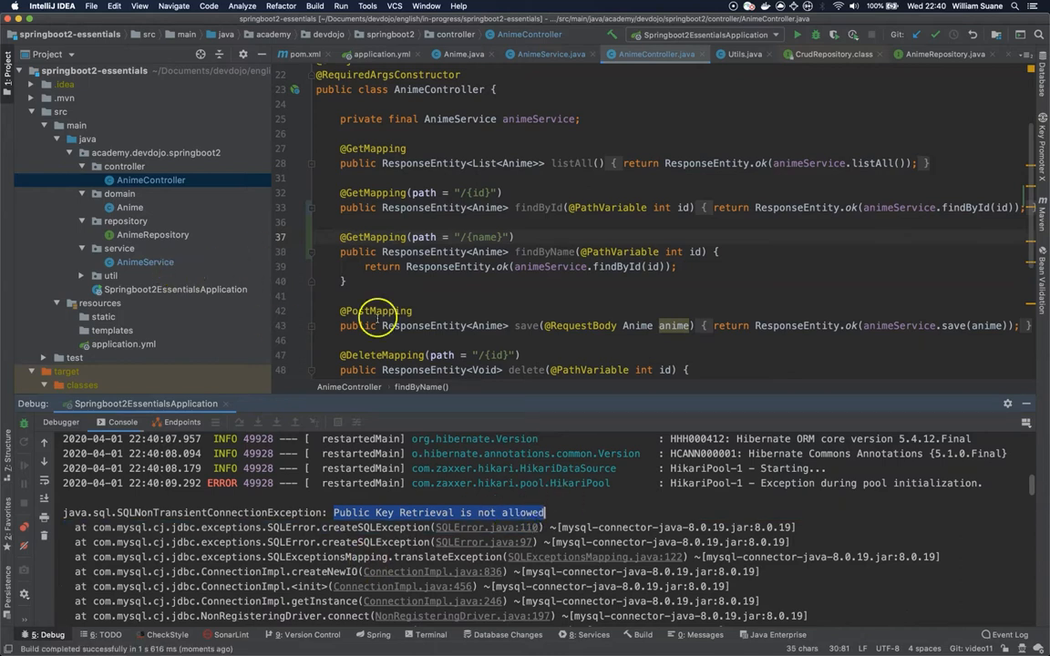
pyautogui.moveTo(400, 521)
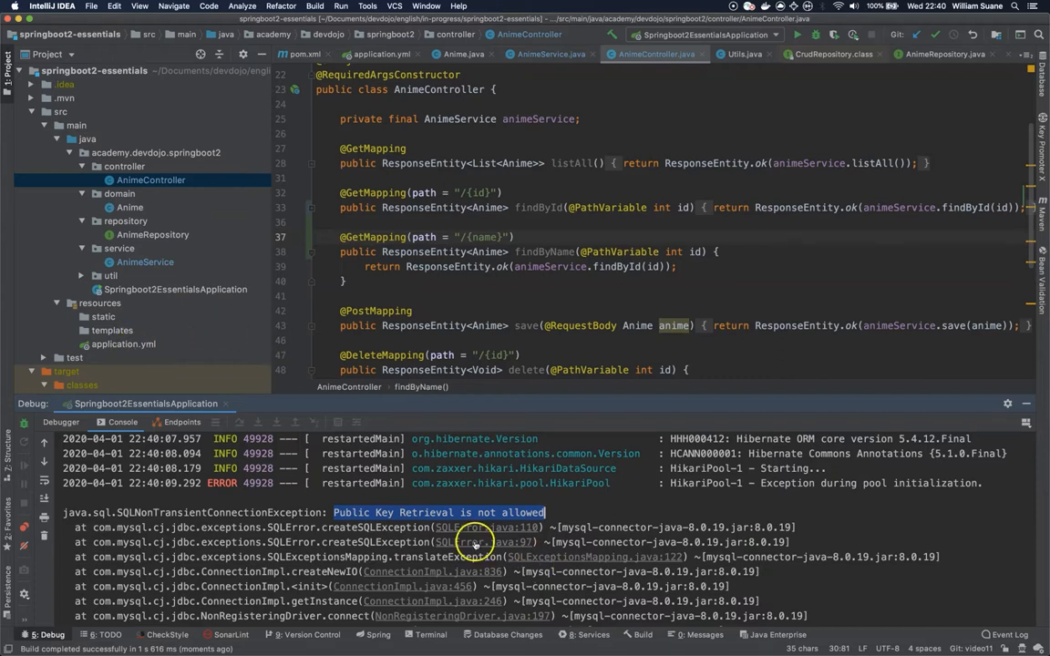
pyautogui.moveTo(228, 378)
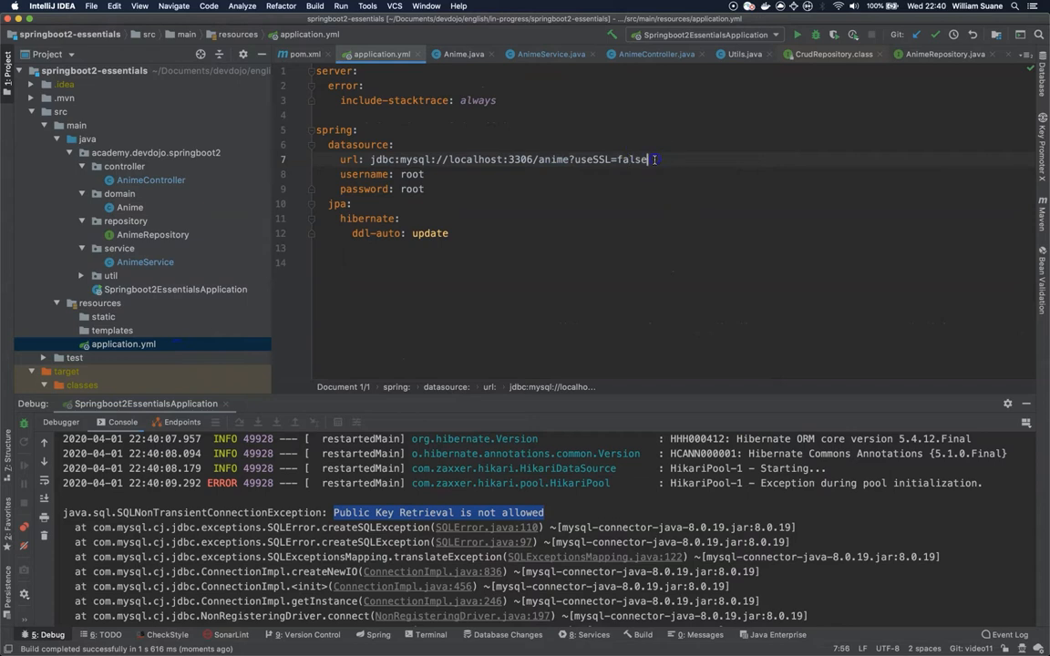
# - Trim the datasource url to jdbc:mysql://localhost:3306/anime, confirm startup on 8080, return to AnimeController
pyautogui.press('cmd+x')
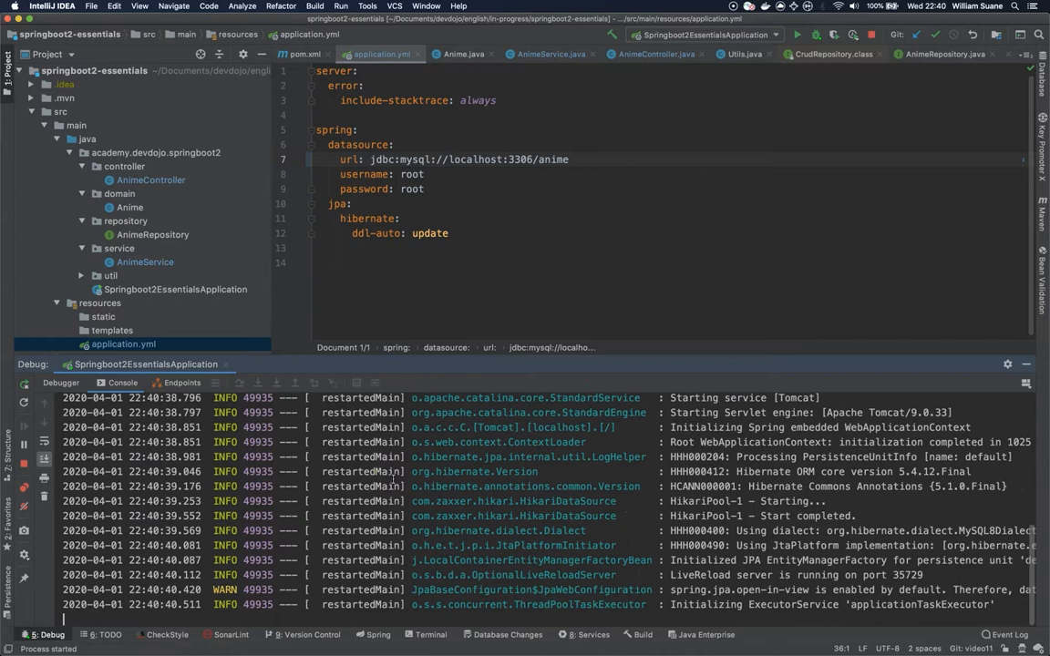
pyautogui.scroll(-3)
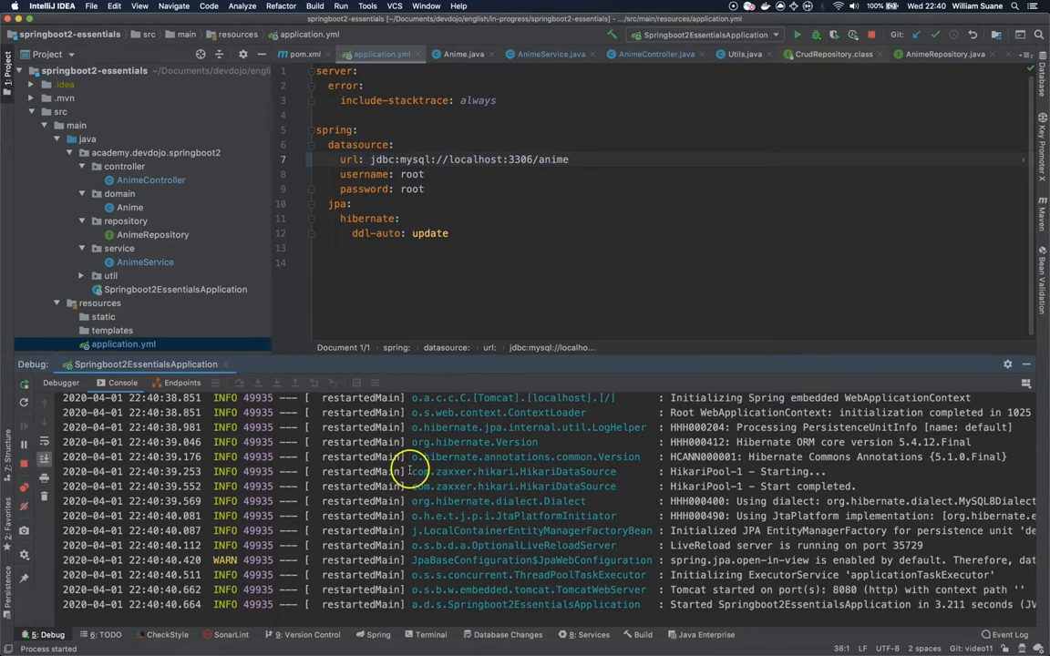
pyautogui.moveTo(938, 501)
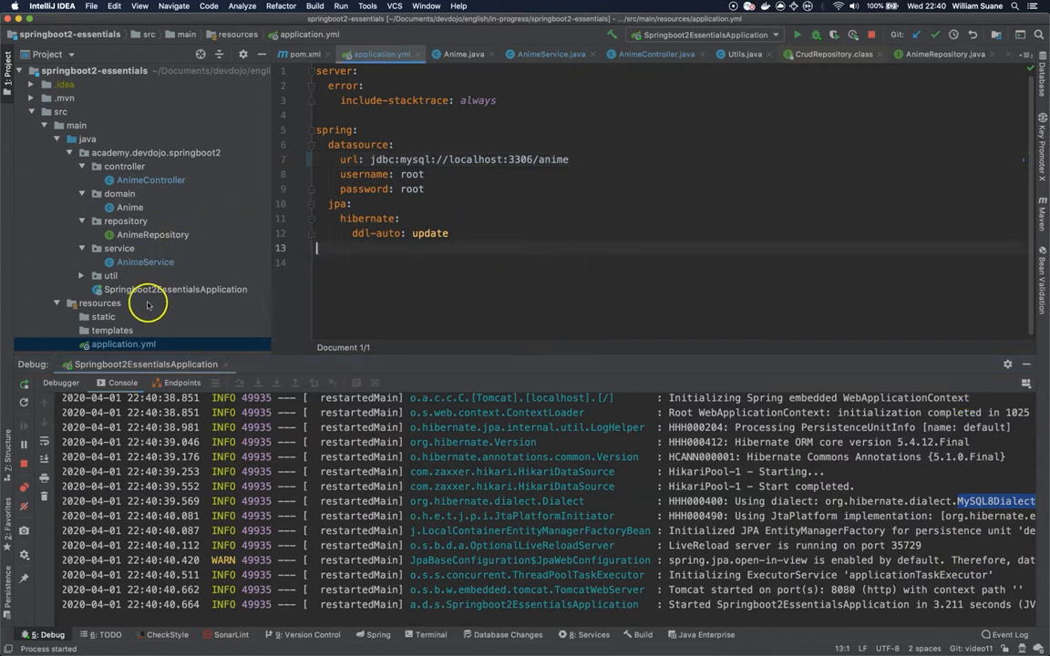
pyautogui.click(424, 189)
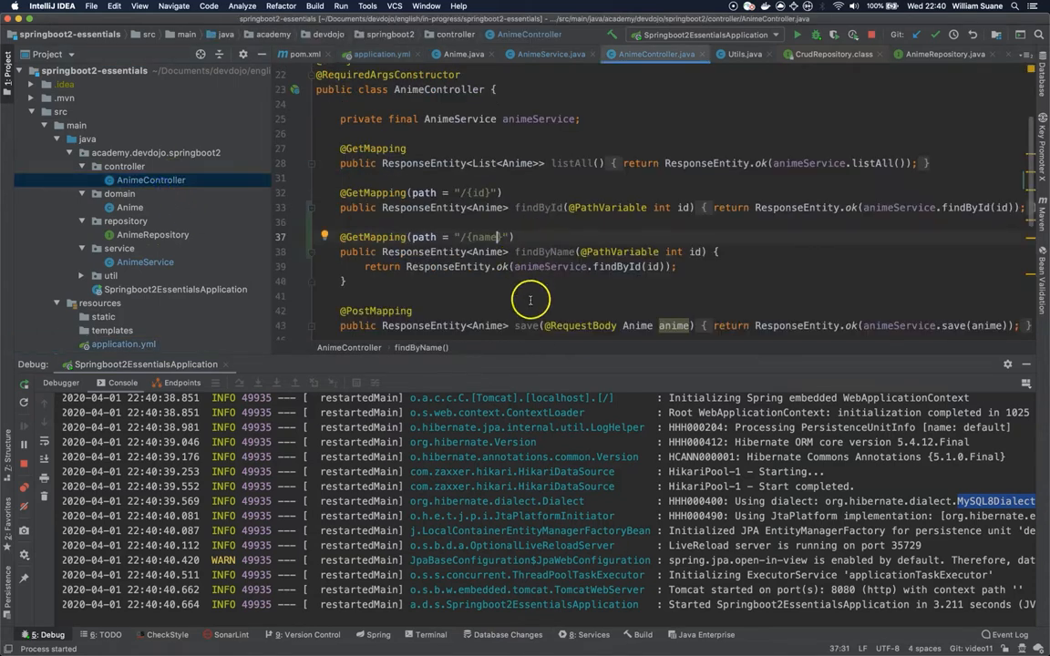
pyautogui.moveTo(469, 207)
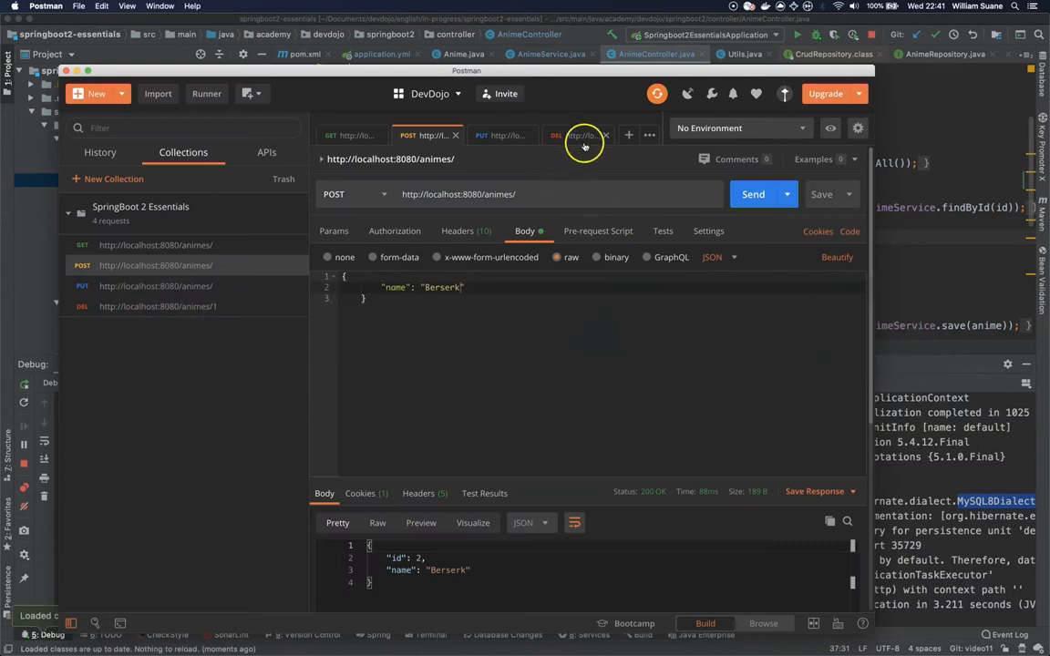
# - Switch to the list-all GET request, add a new request tab, and focus its URL
pyautogui.click(502, 135)
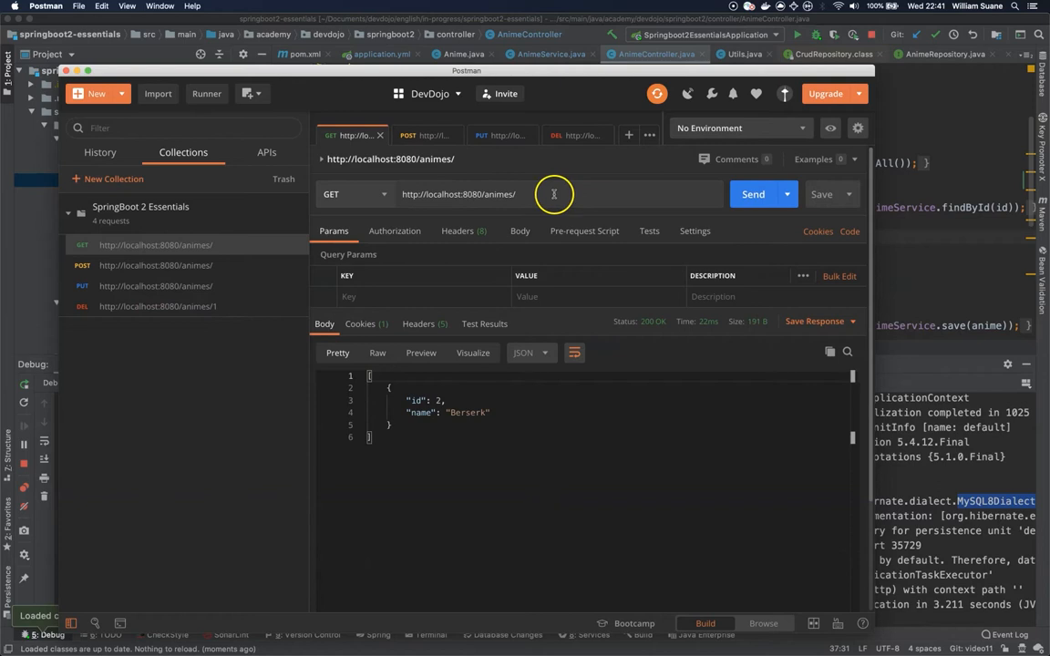
pyautogui.click(628, 135)
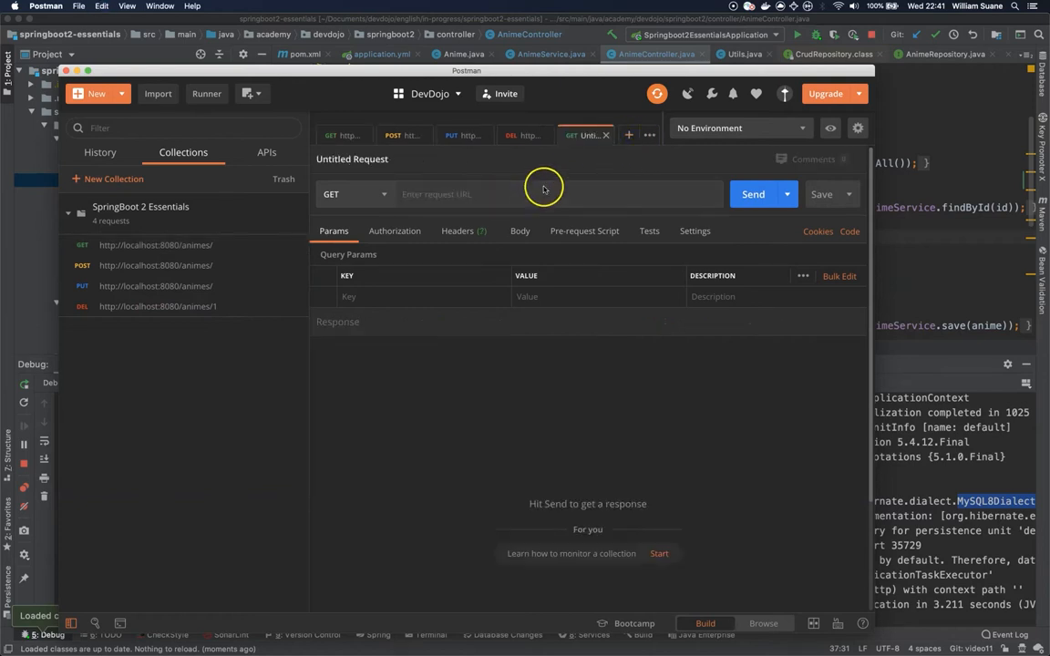
pyautogui.click(752, 194)
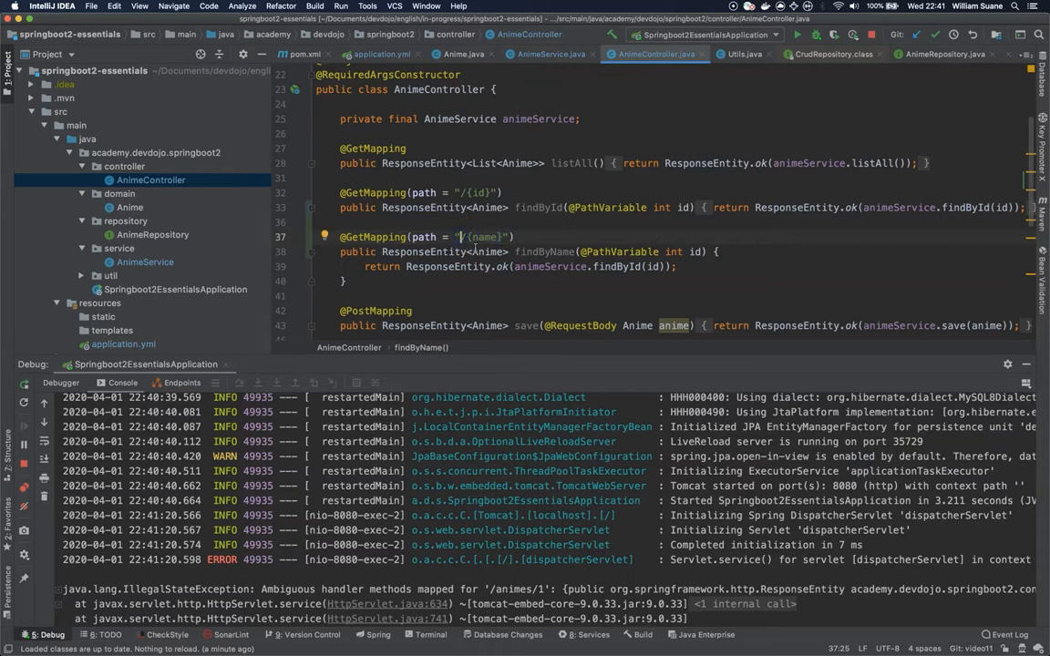
# - Map findByName to "findByName/{name}" taking String name returning List<Anime>, then stop and rerun
pyautogui.write('findByName')
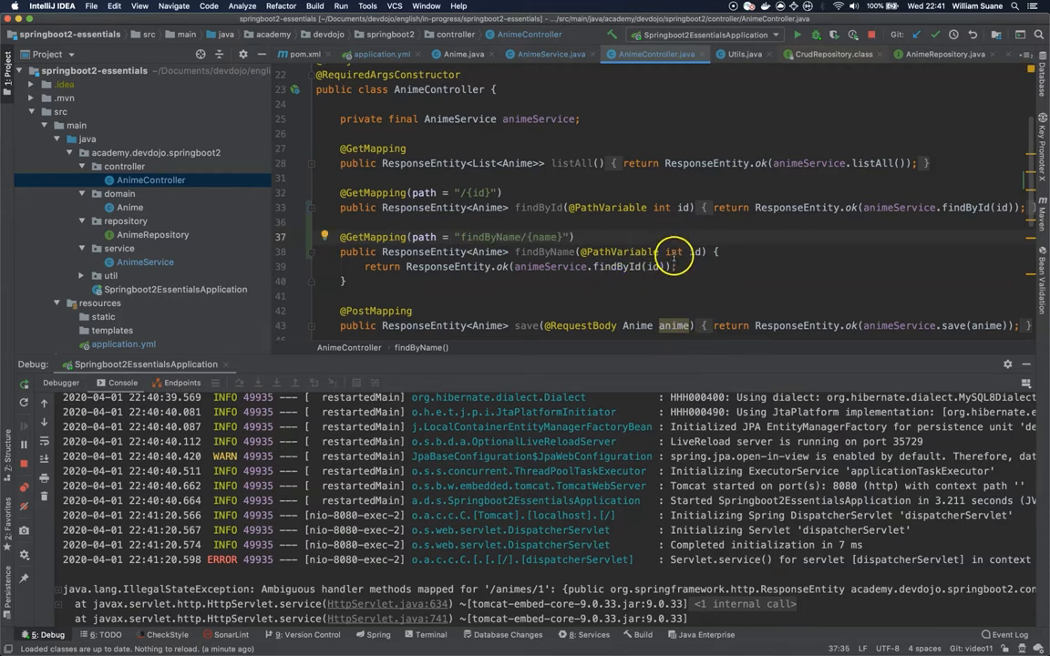
pyautogui.write('String')
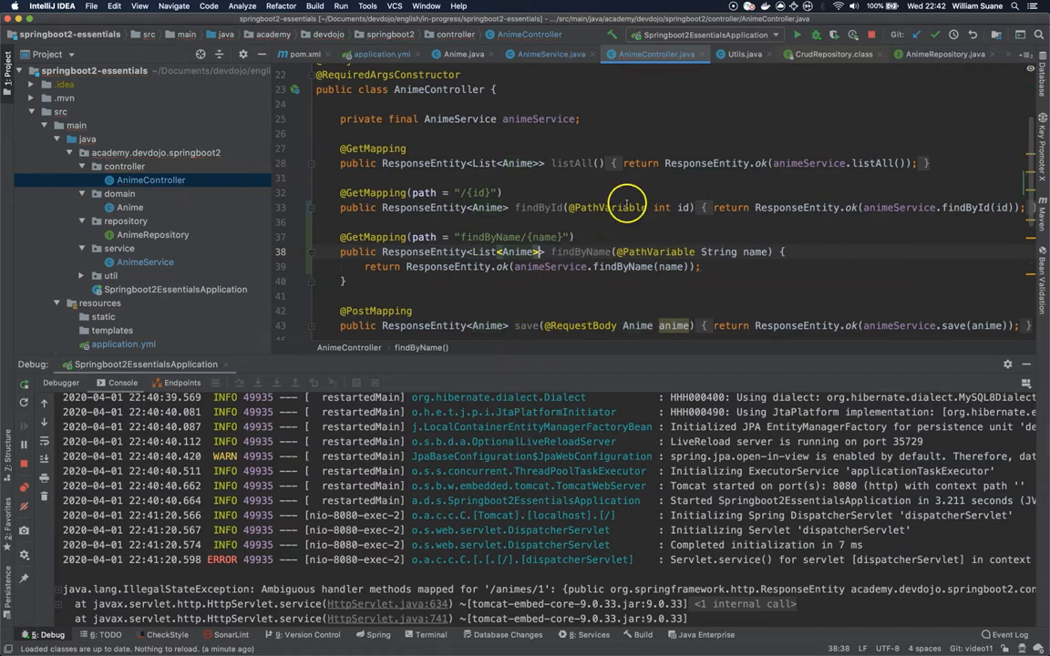
pyautogui.click(796, 35)
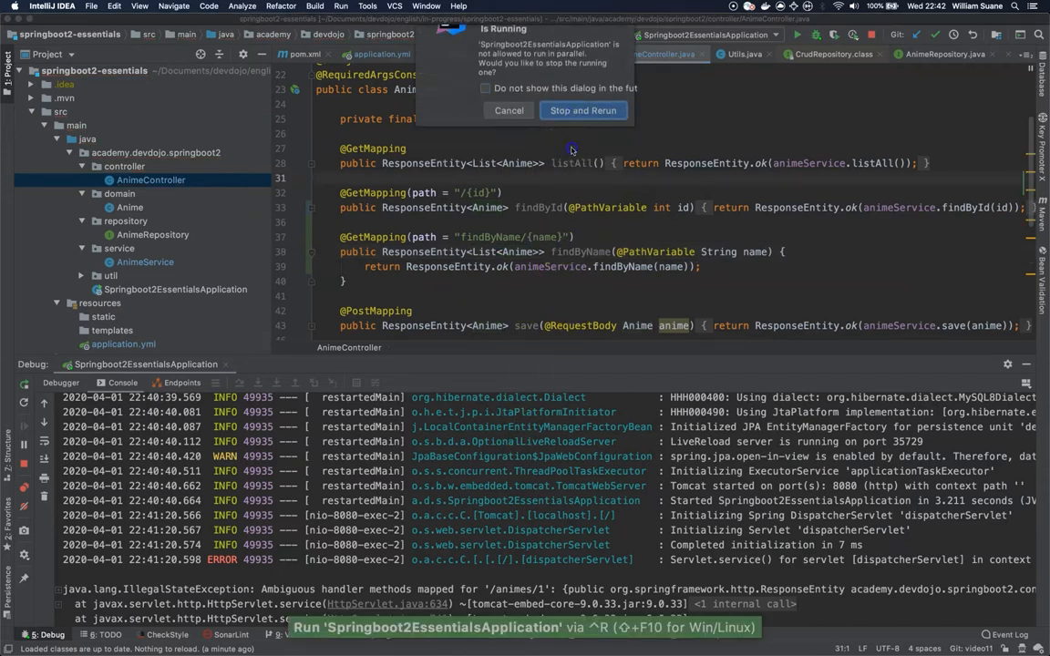
pyautogui.click(583, 110)
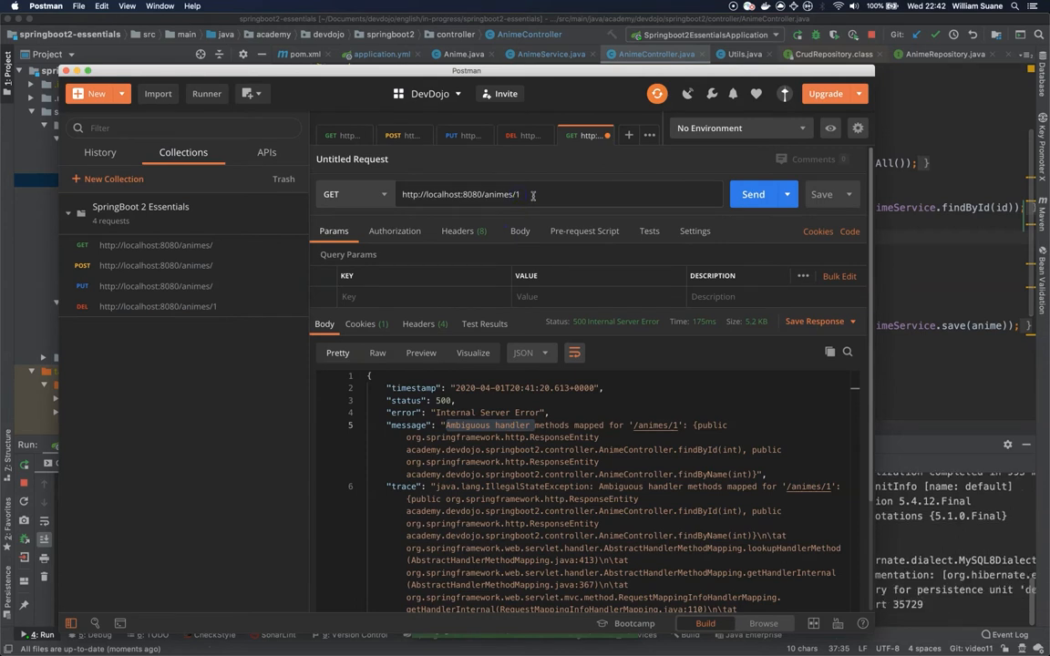
pyautogui.write('findByName')
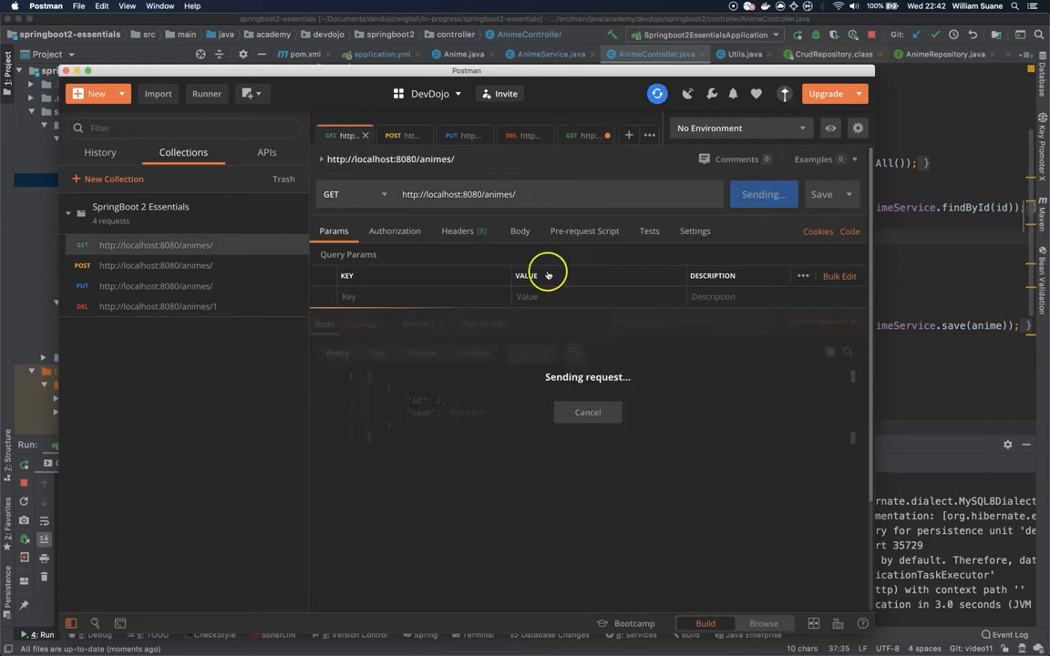
pyautogui.click(762, 194)
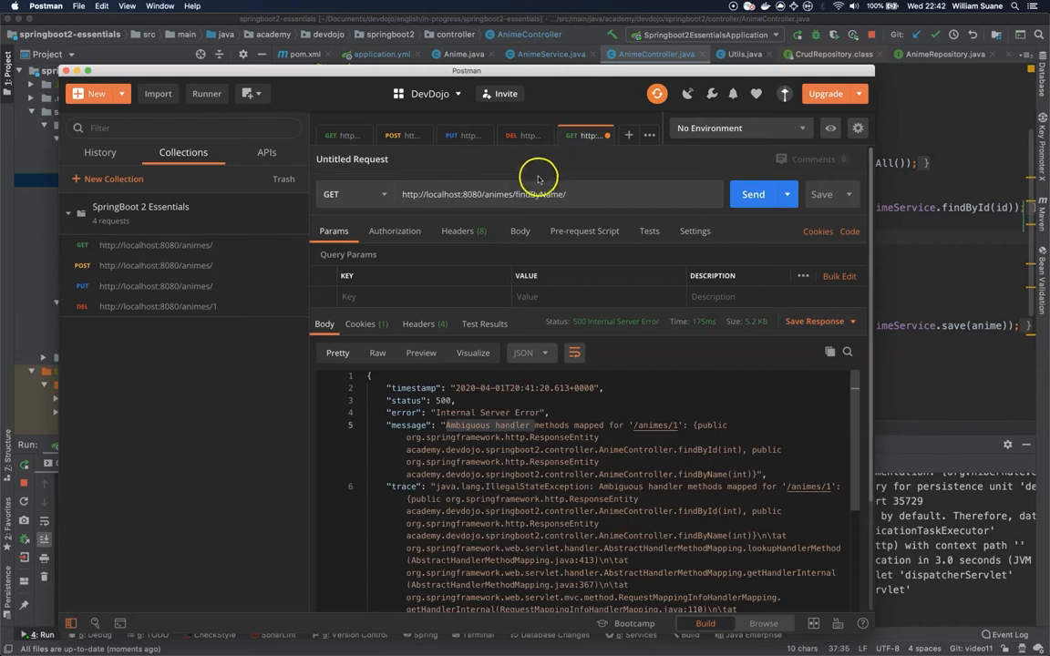
pyautogui.click(753, 194)
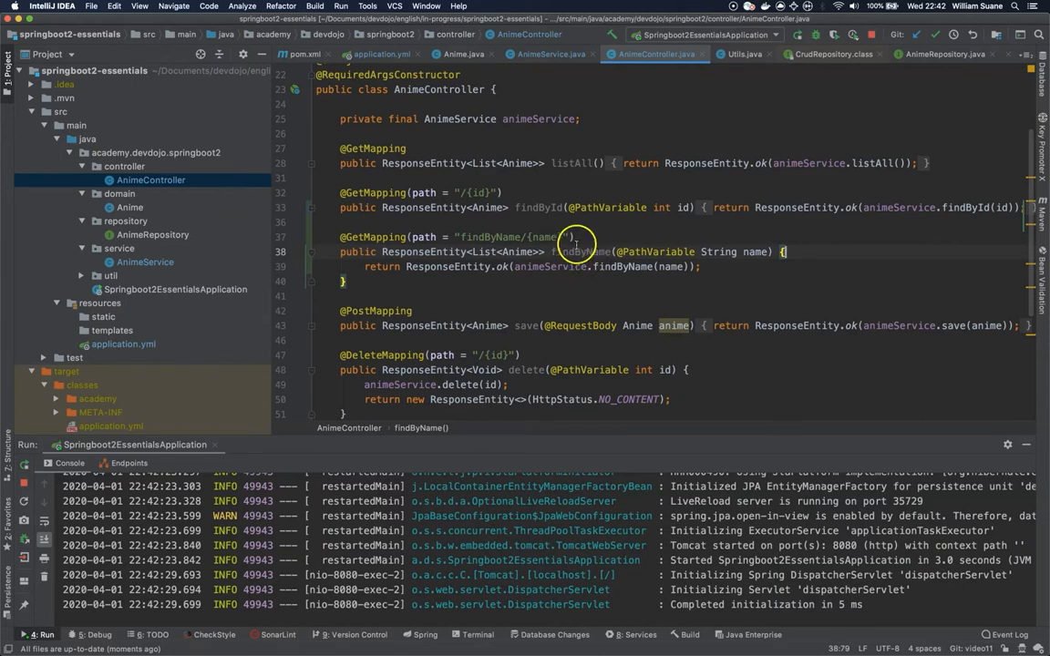
pyautogui.click(561, 237)
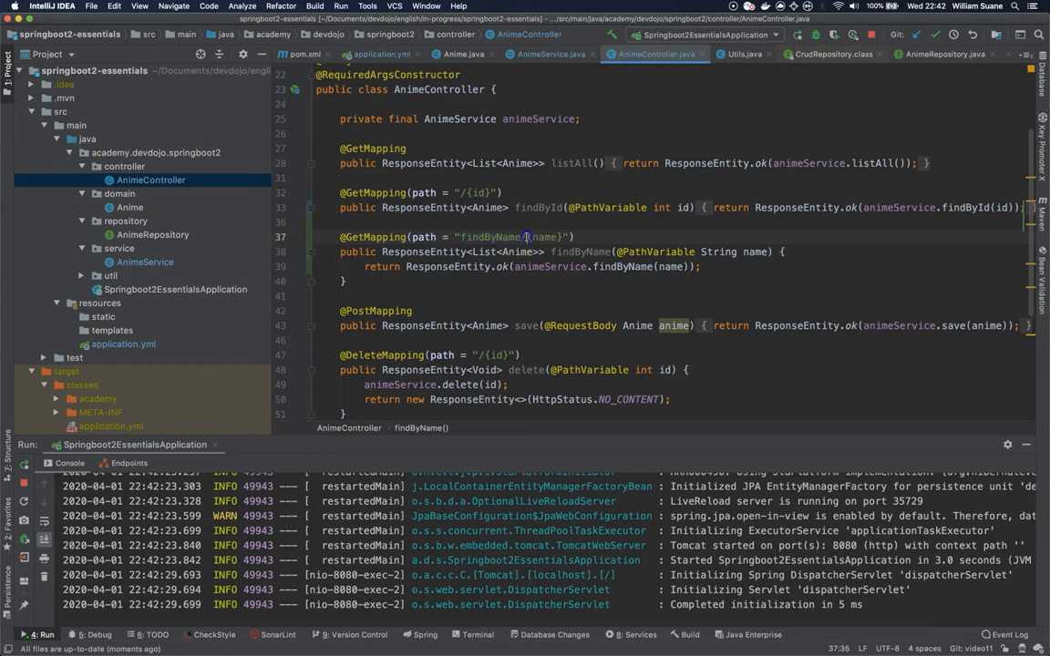
pyautogui.doubleClick(544, 237)
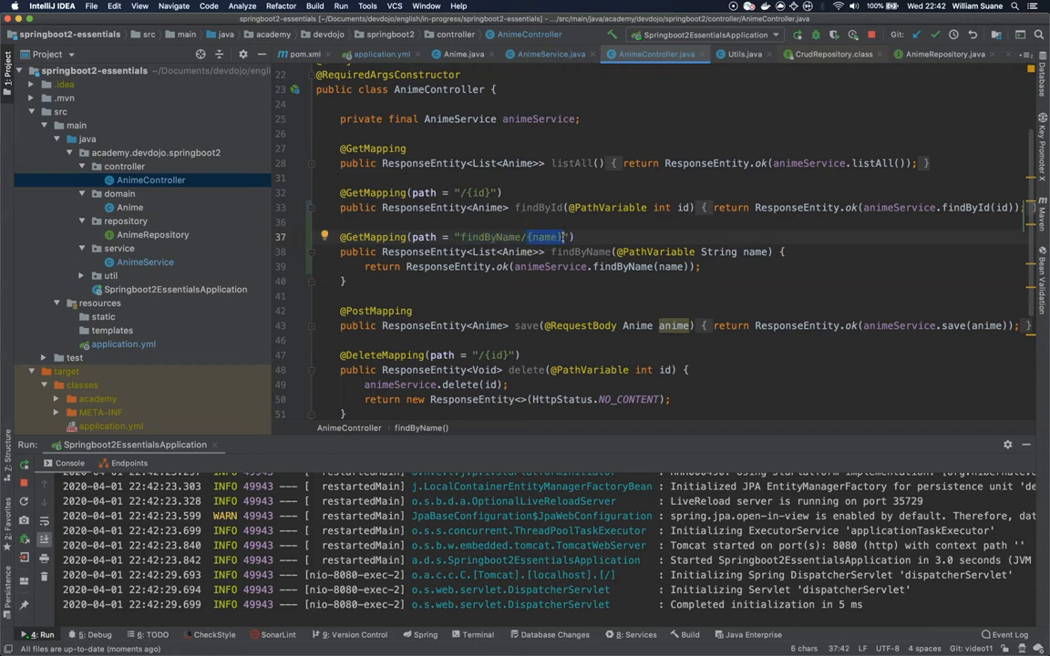
pyautogui.doubleClick(491, 237)
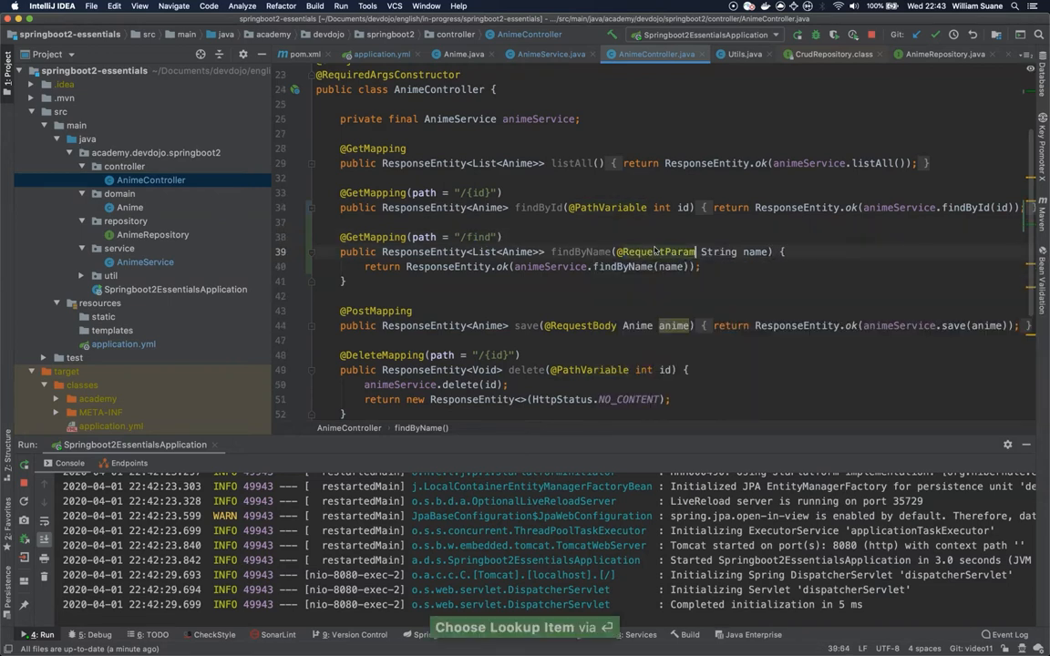
pyautogui.press('cmd+tab')
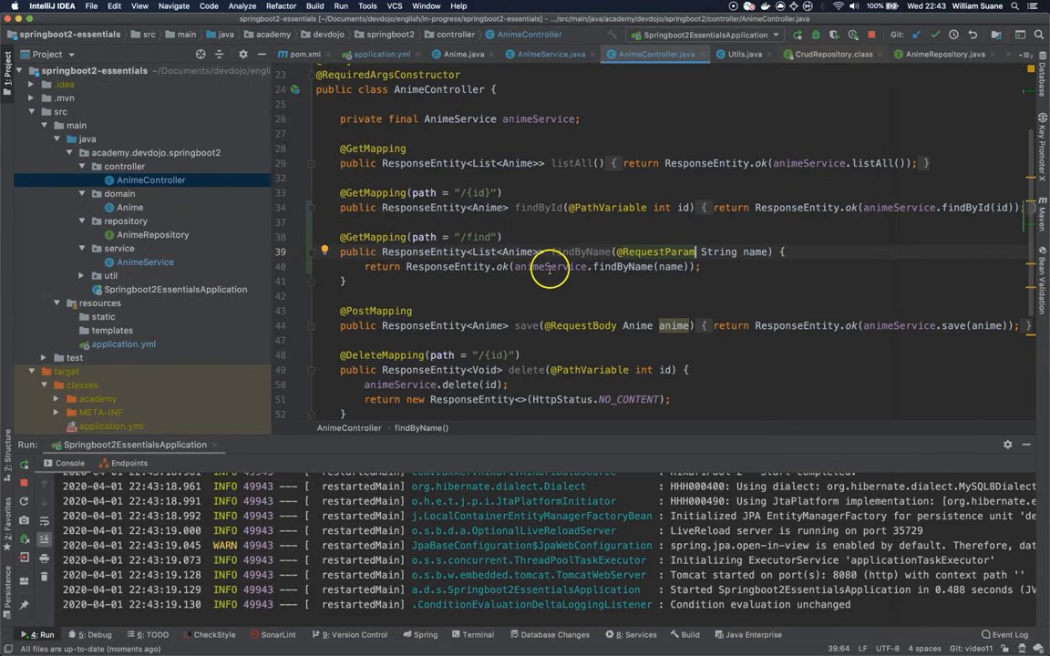
pyautogui.moveTo(692, 252)
pyautogui.write('(value = ')
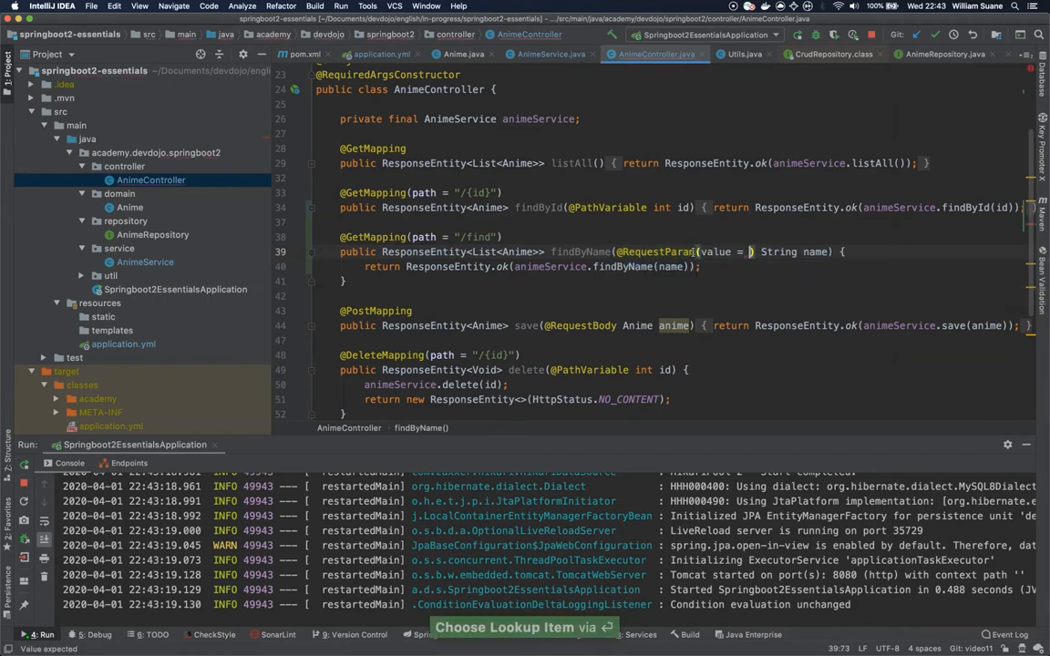
pyautogui.write('""')
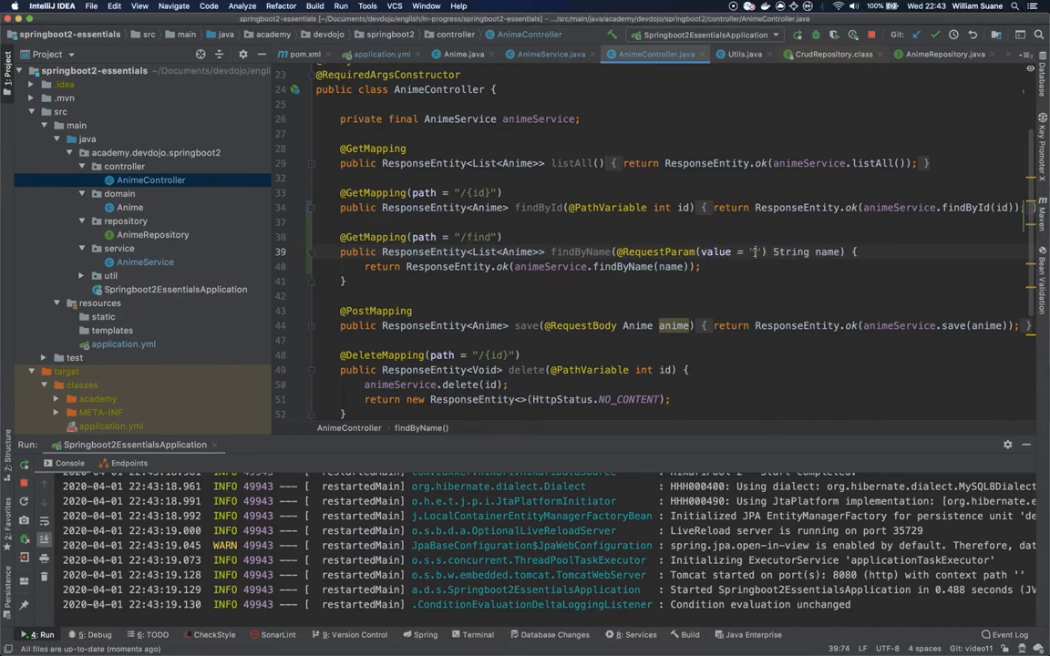
pyautogui.write('name')
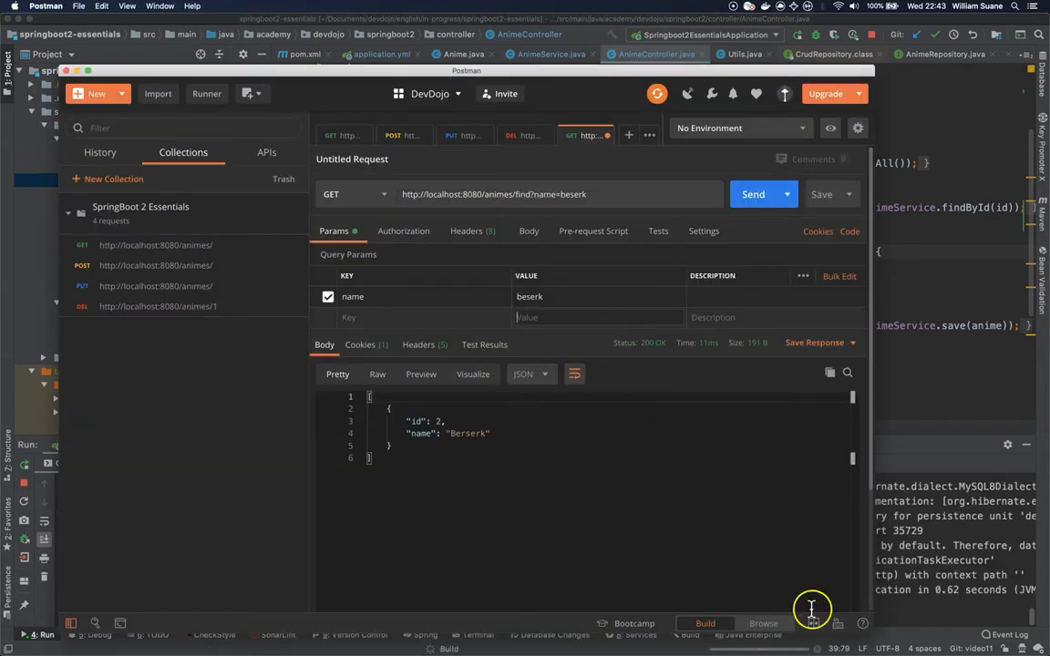
pyautogui.moveTo(631, 217)
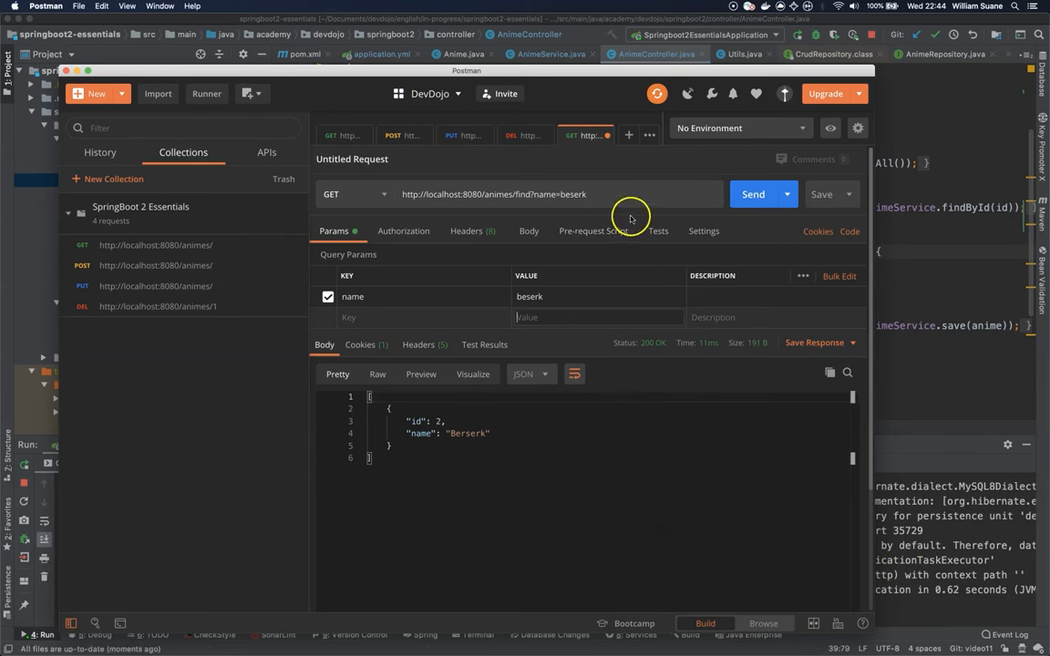
# - Send GET /animes/find?name=beserk, returning Berserk, then retry with the name value edited
pyautogui.click(753, 193)
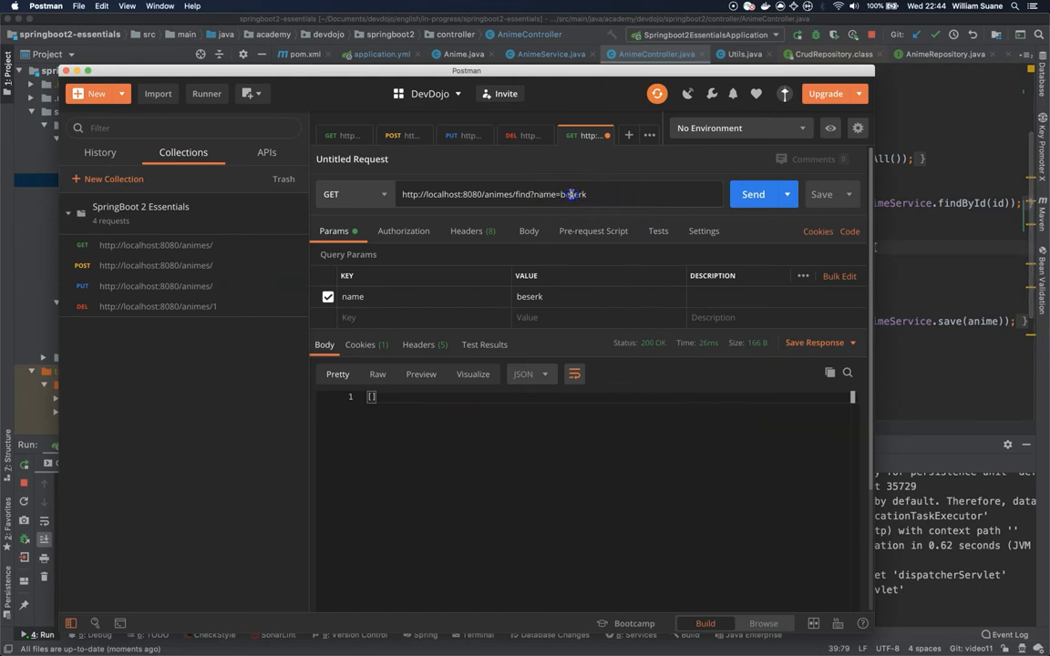
pyautogui.click(753, 194)
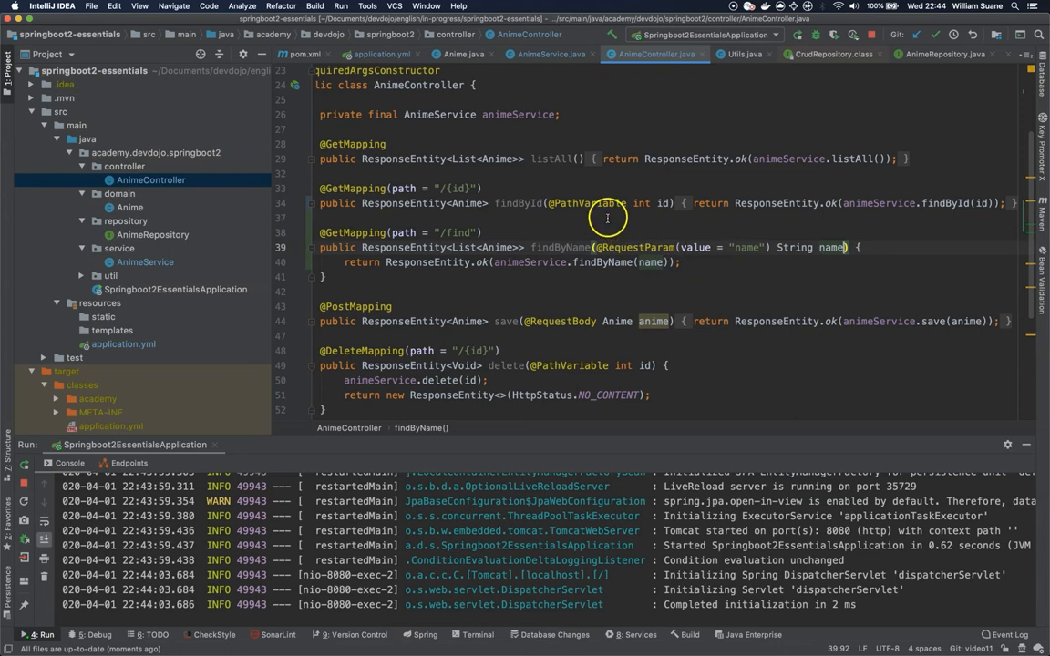
pyautogui.moveTo(469, 189)
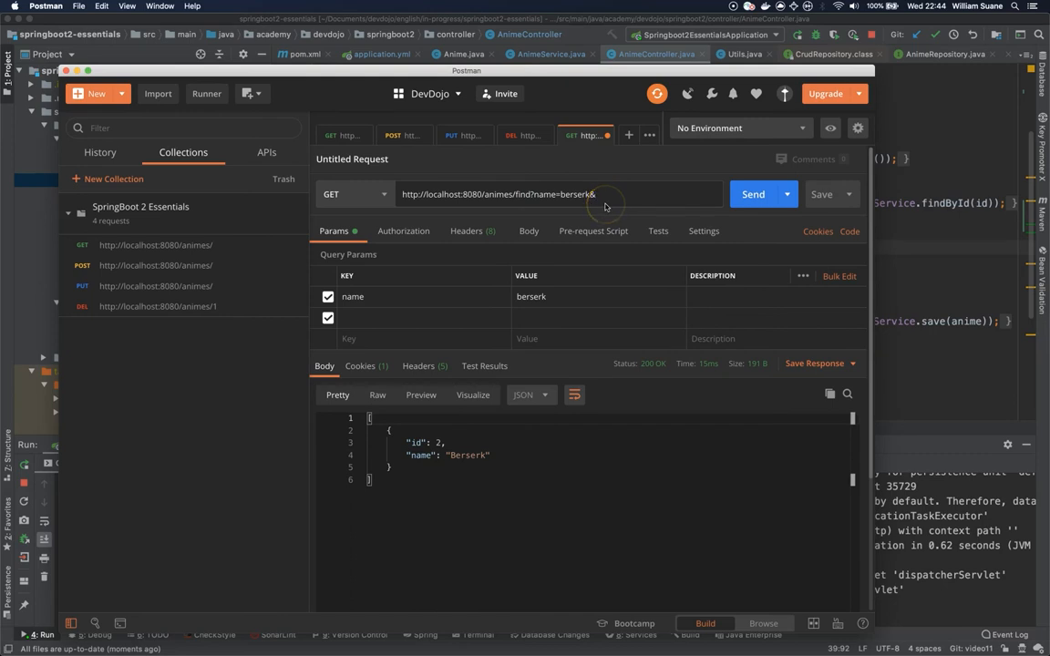
# - Try adding a second query parameter 'second=ssa' to the berserk find request, then dismiss URL suggestions
pyautogui.write('&second=')
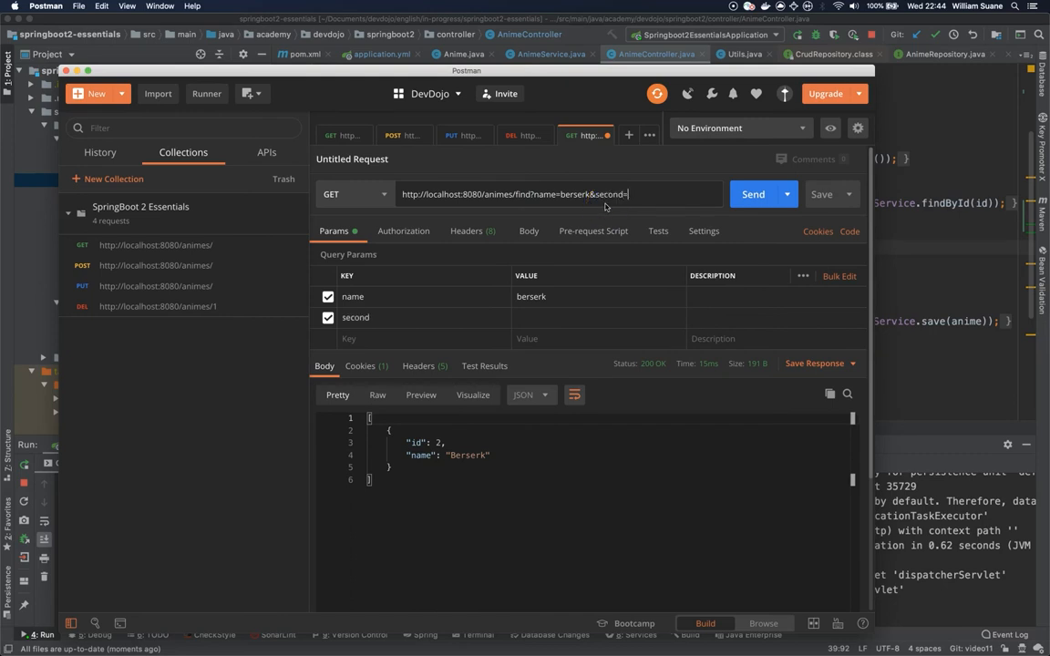
pyautogui.write('ssa')
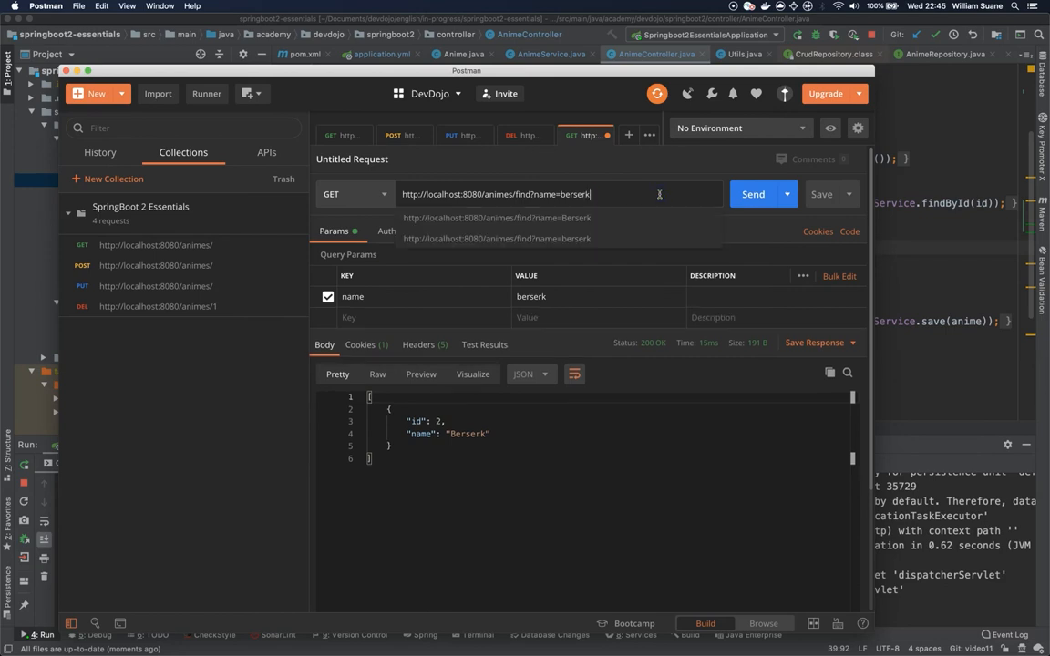
pyautogui.moveTo(747, 242)
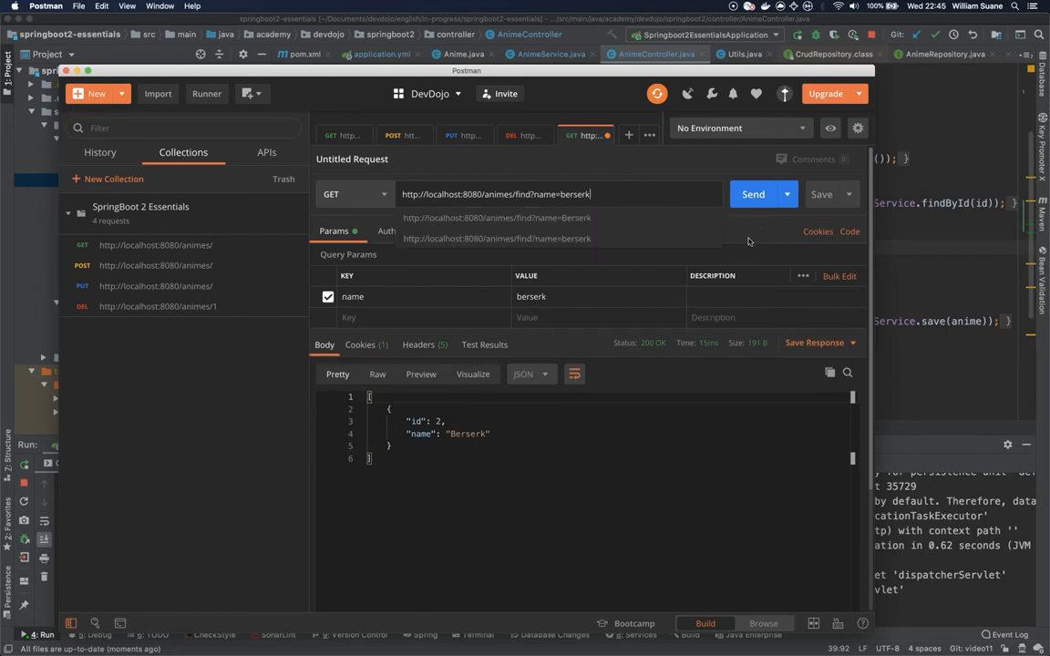
pyautogui.click(753, 194)
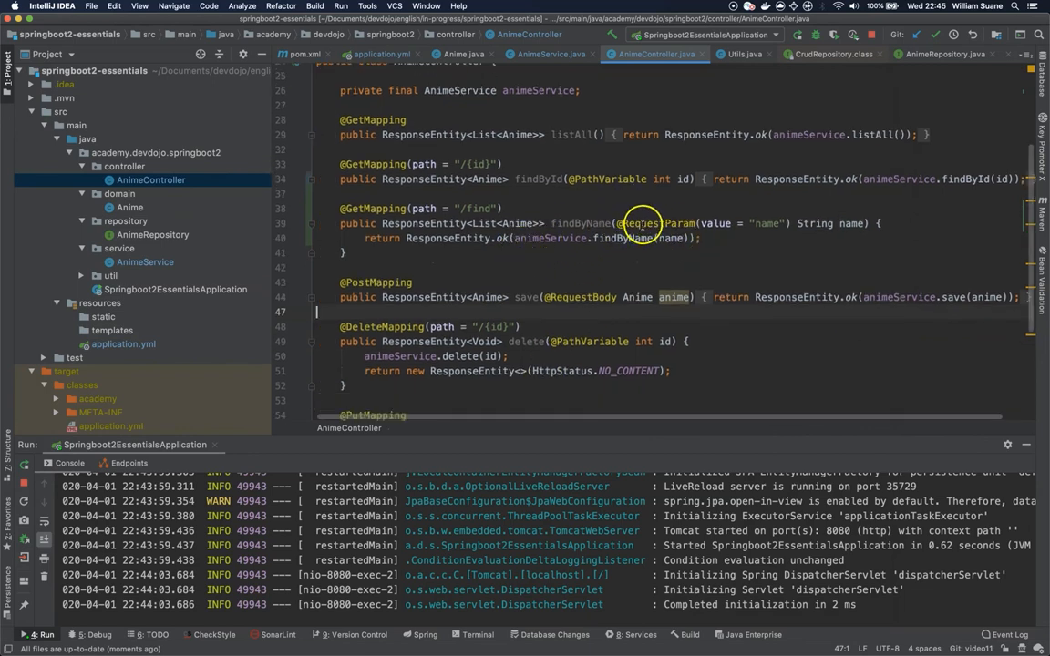
pyautogui.moveTo(738, 37)
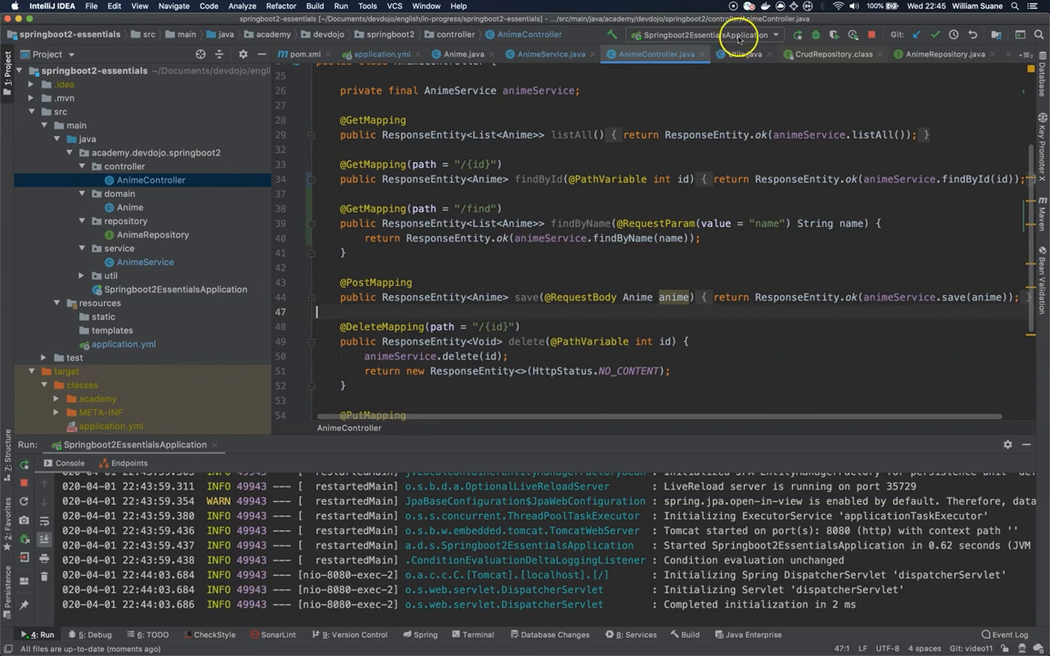